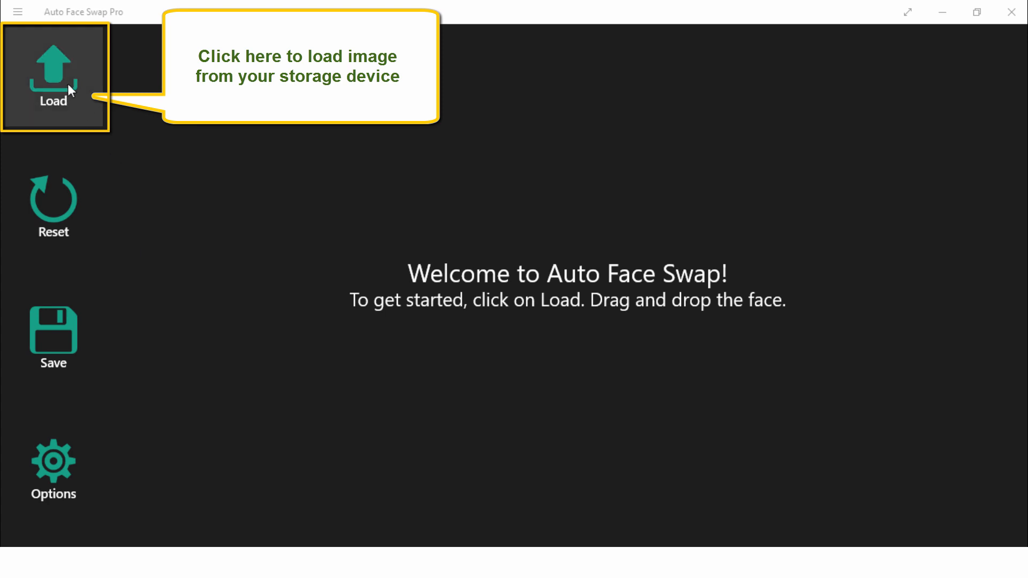
- Load the photo of the two men from the Auto Face swap folder
click(54, 75)
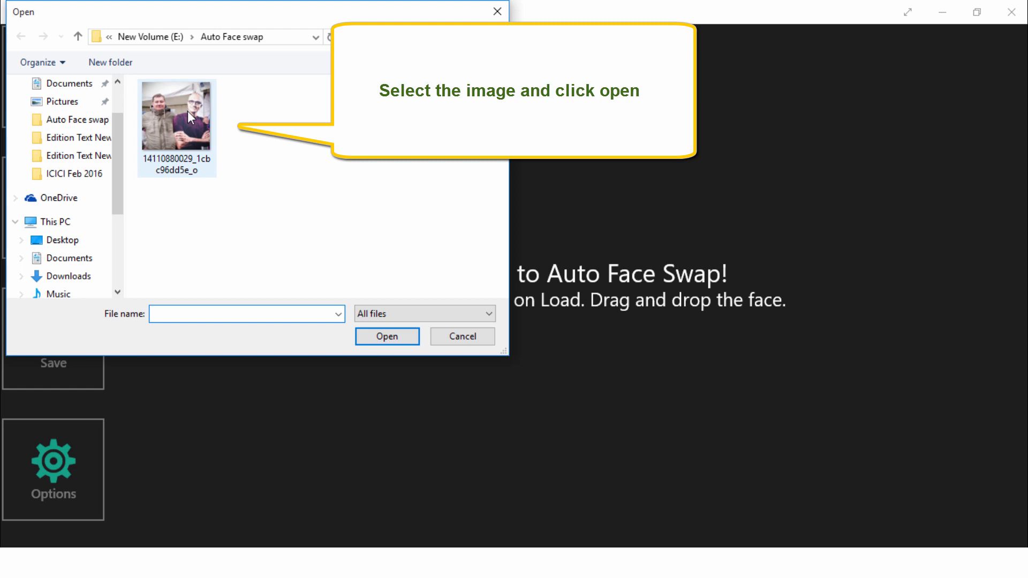
click(176, 115)
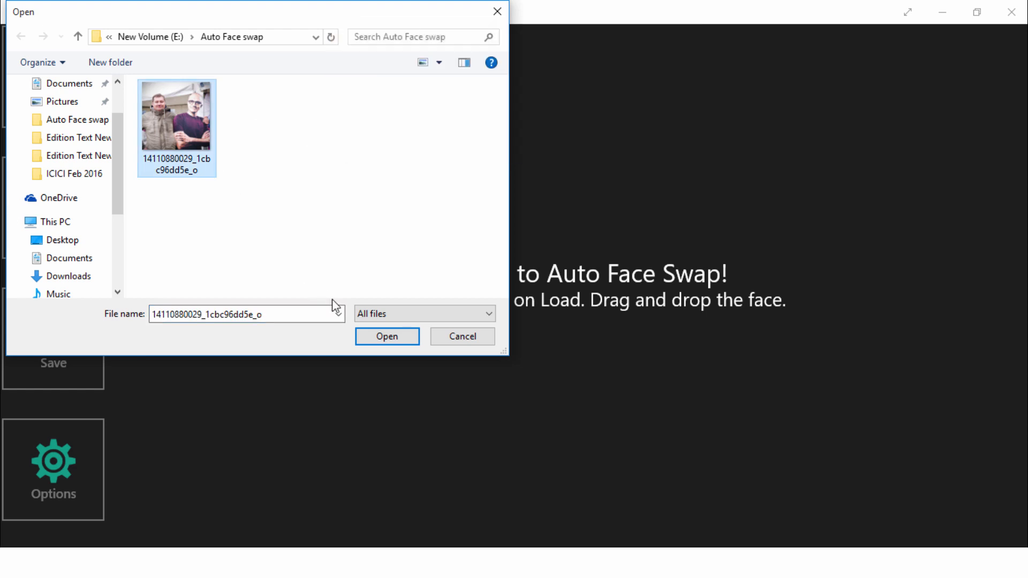
click(387, 336)
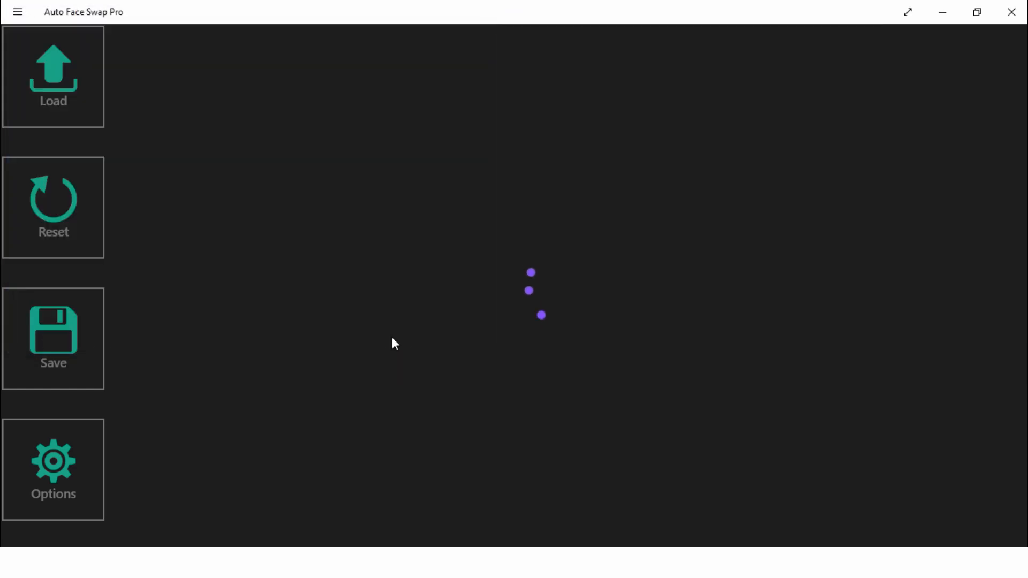
- Swap the faces by dragging the left man's face rectangle onto the right man's face
click(54, 75)
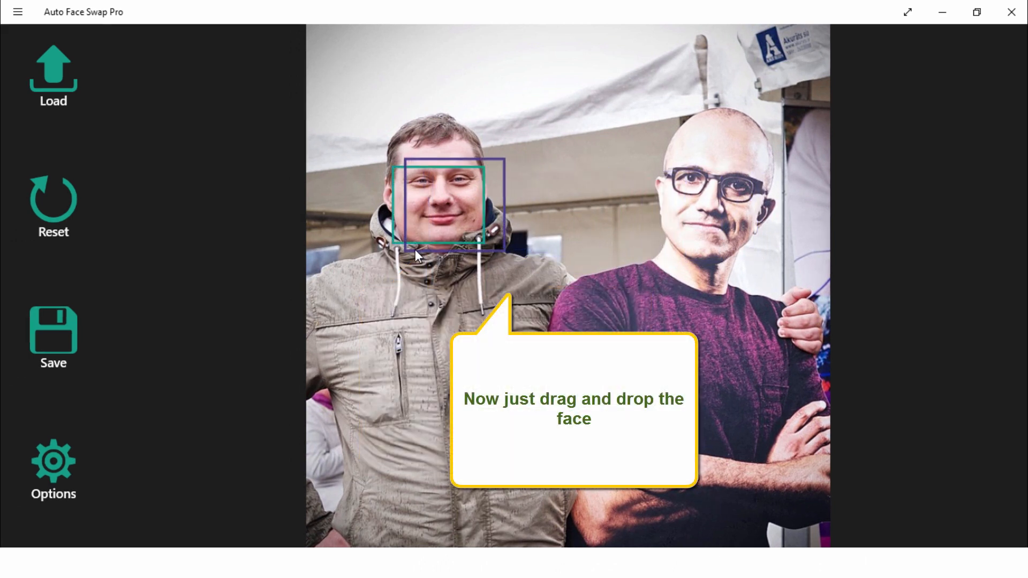
drag(440, 204, 712, 210)
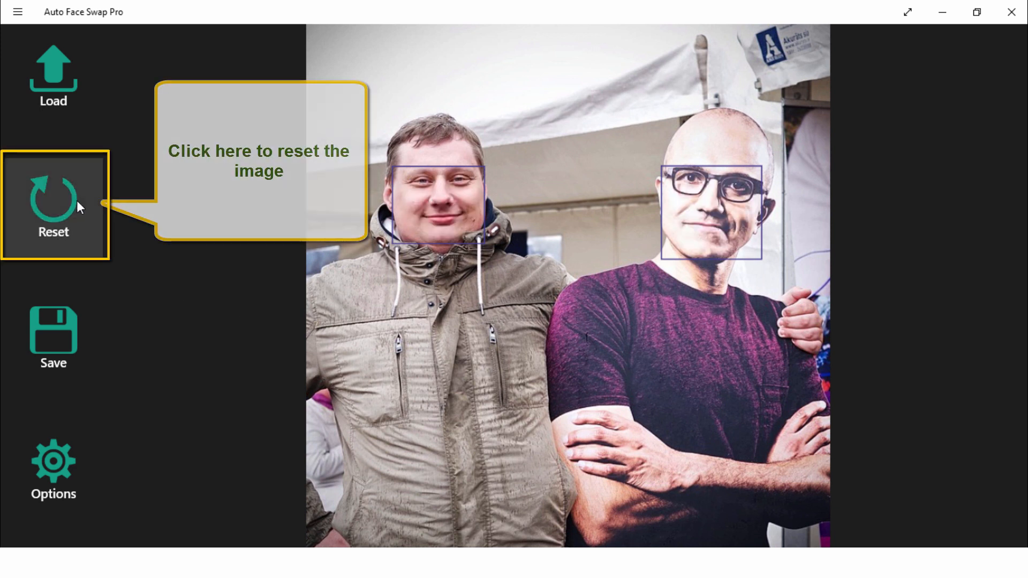
- Reset the photo to its original faces and set the drop mode to Copy in Options
click(54, 466)
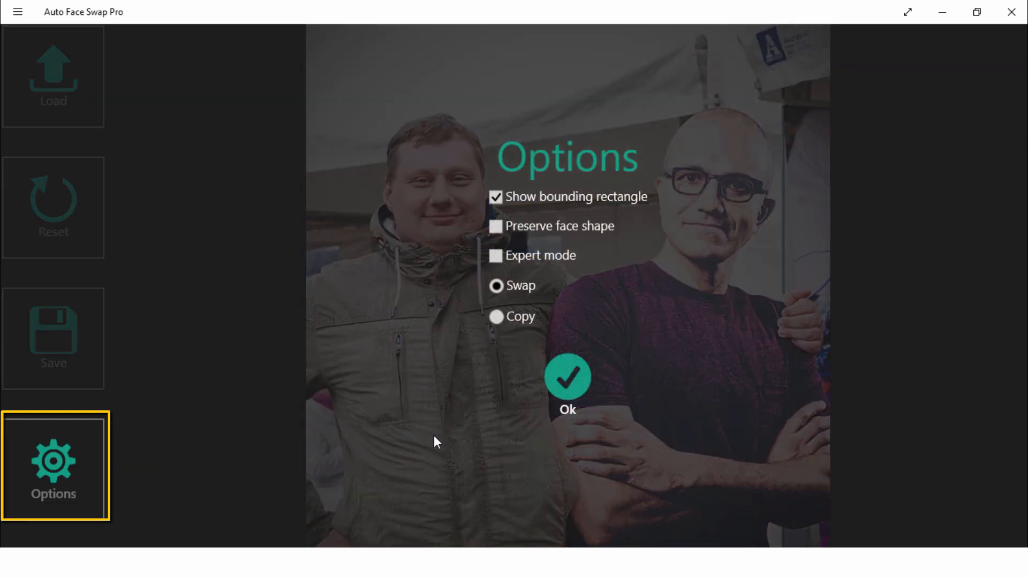
click(496, 318)
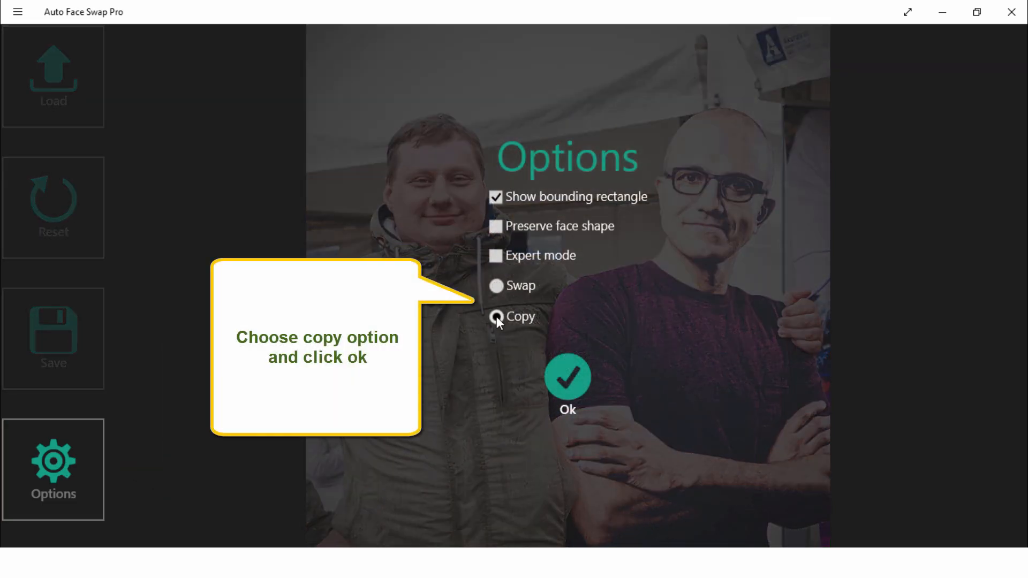
click(568, 379)
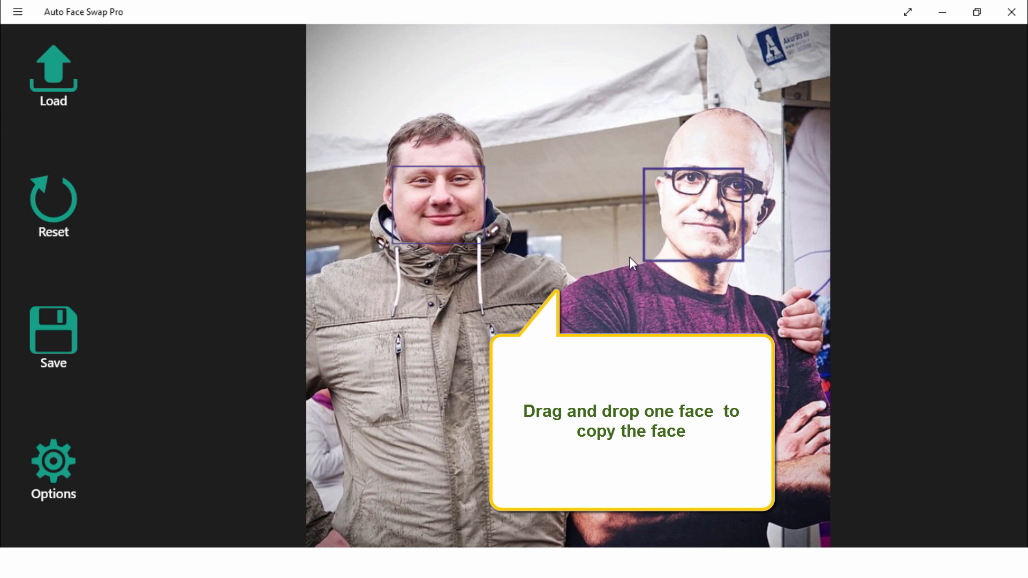
- Copy the right man's face onto the left man by dragging its rectangle across
drag(693, 216, 439, 204)
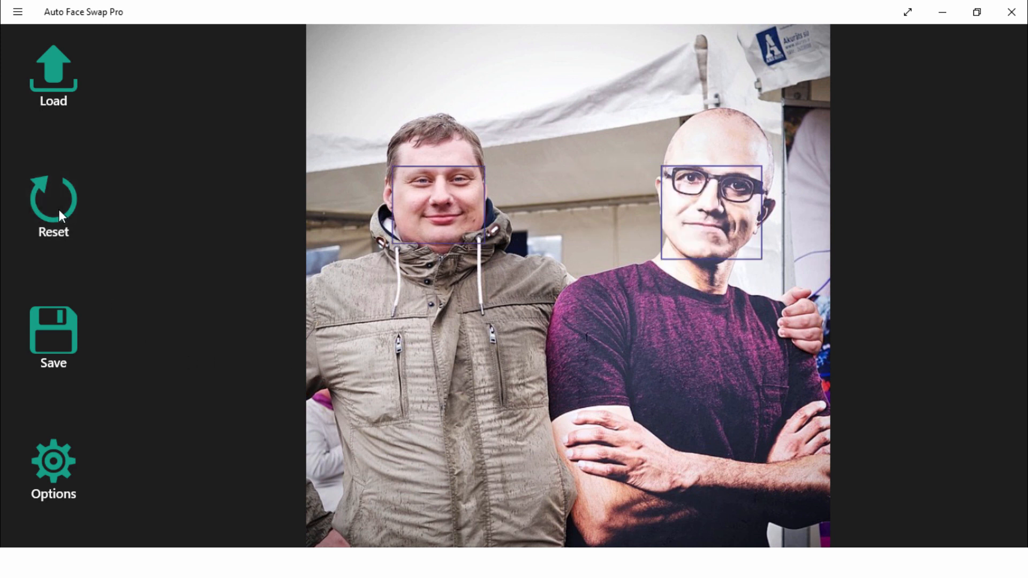
- Reset the photo to its original faces and set the drop mode back to Swap in Options
click(54, 469)
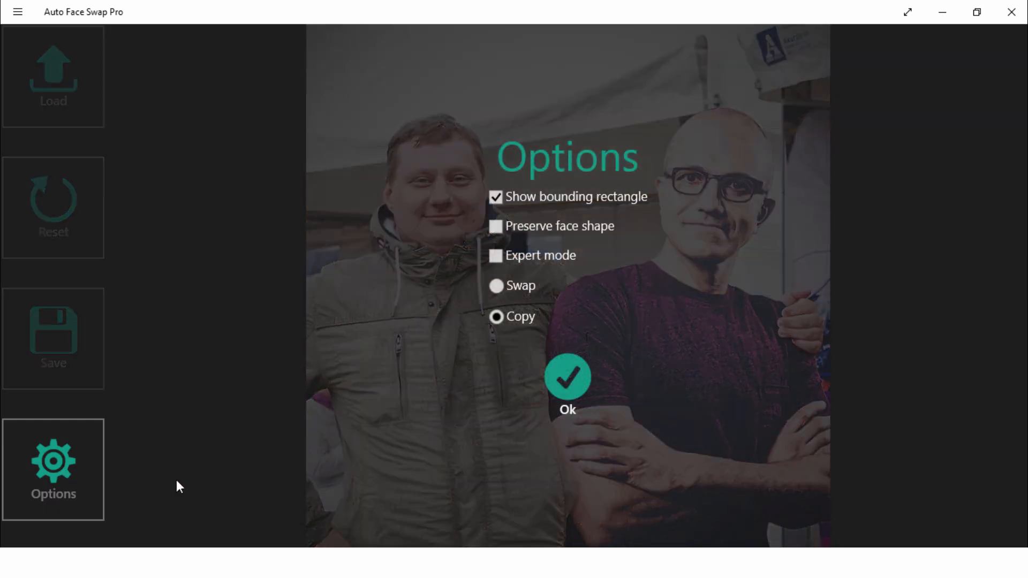
click(496, 286)
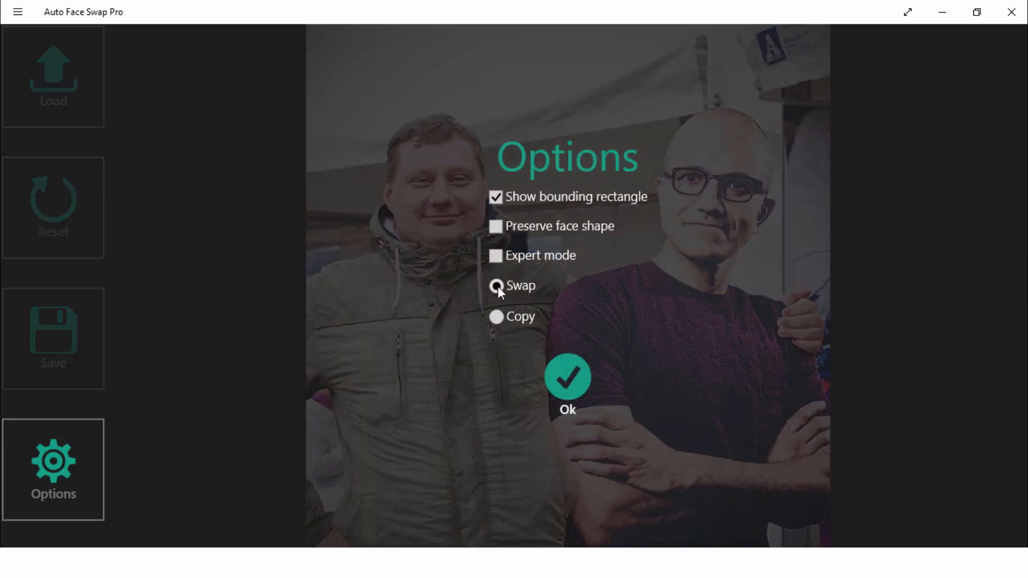
click(566, 379)
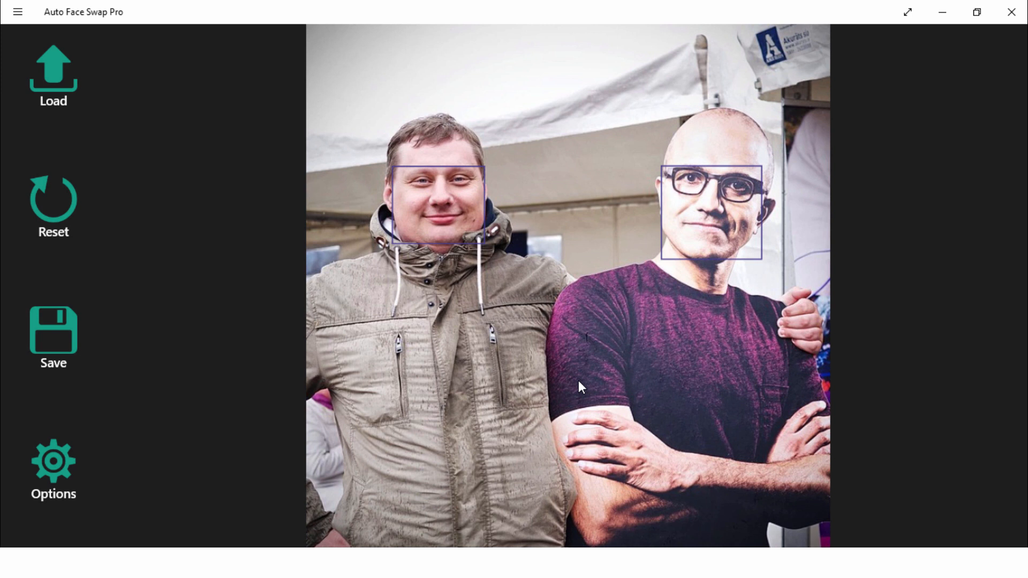